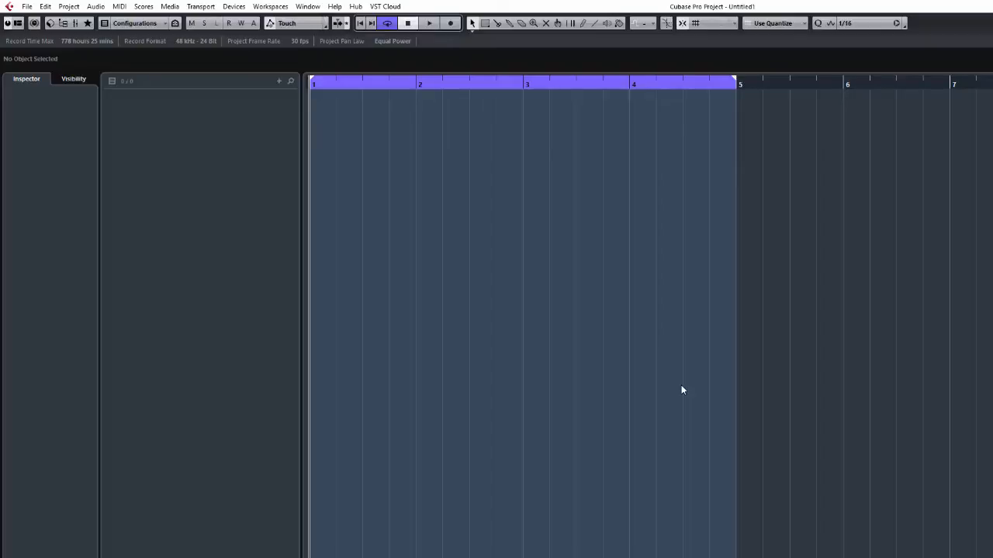
mouse_move(668, 380)
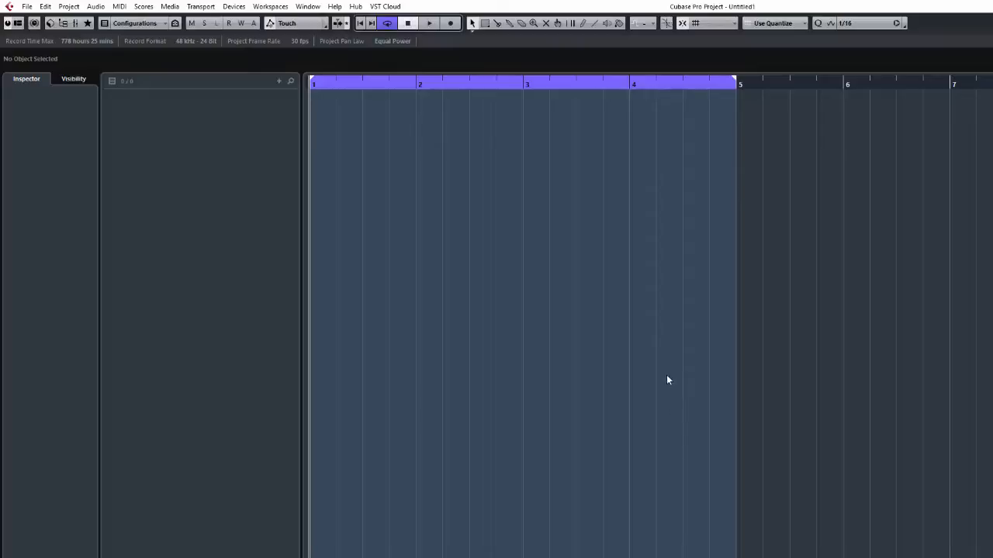
mouse_move(667, 367)
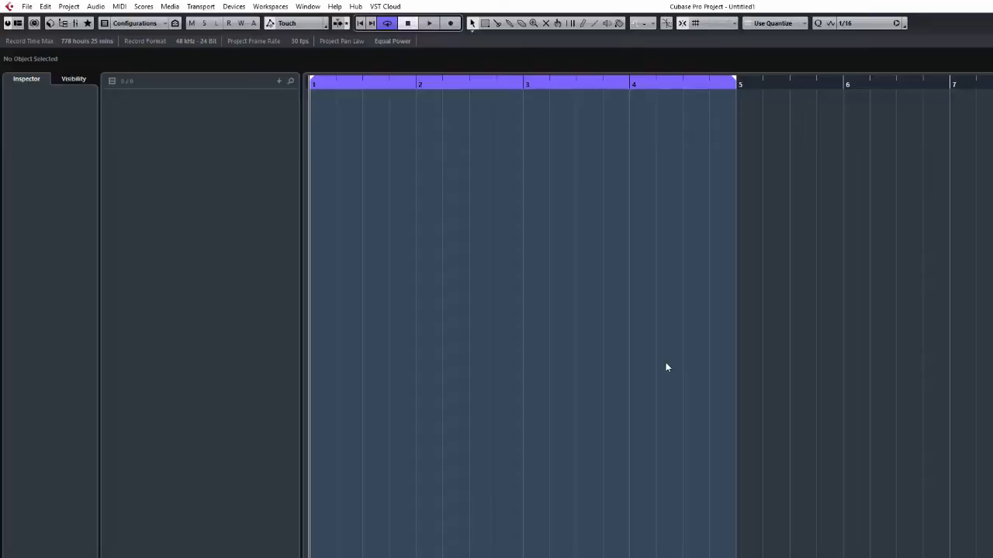
mouse_move(577, 494)
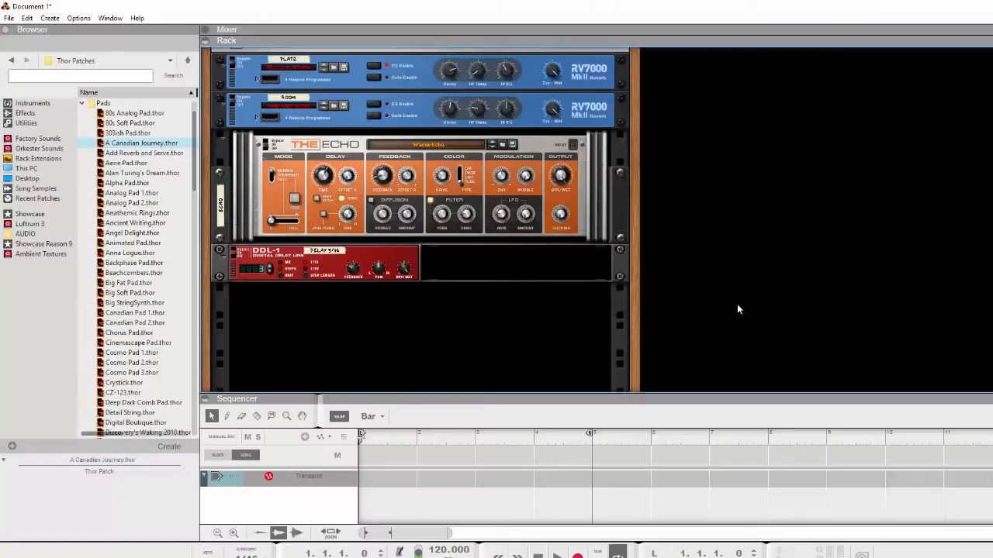
Scroll the Reason rack up to reach the reverb, echo and delay devices for removal.
scroll("up", 3)
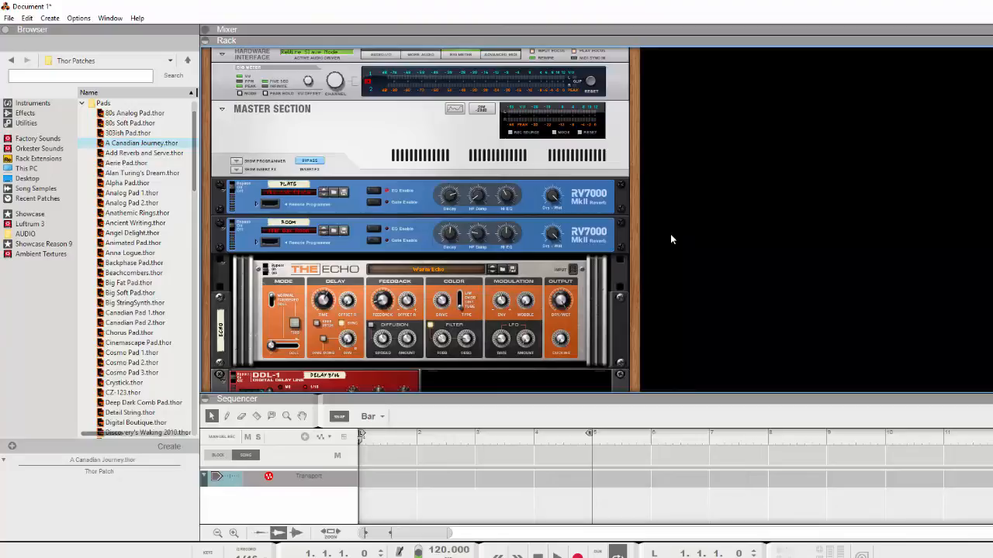
mouse_move(559, 251)
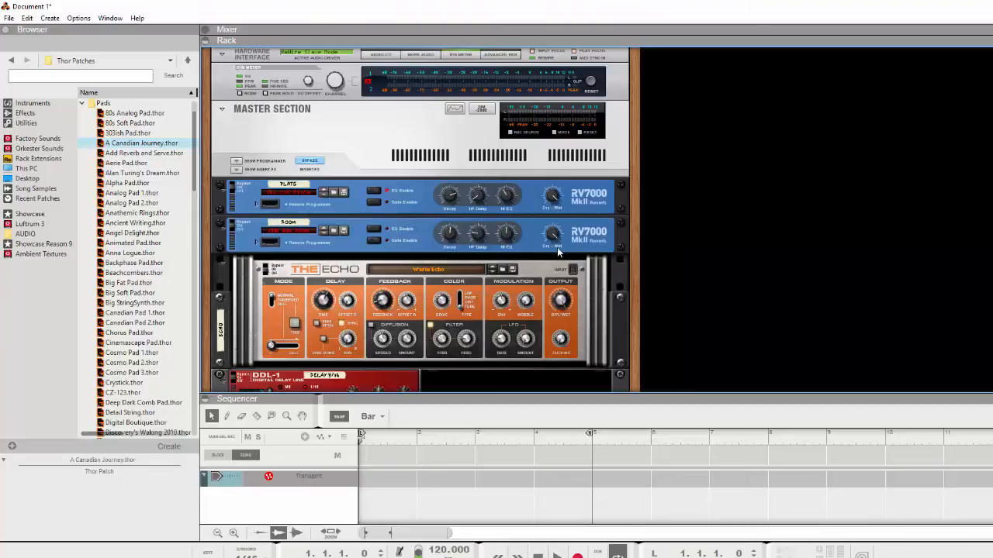
mouse_move(574, 245)
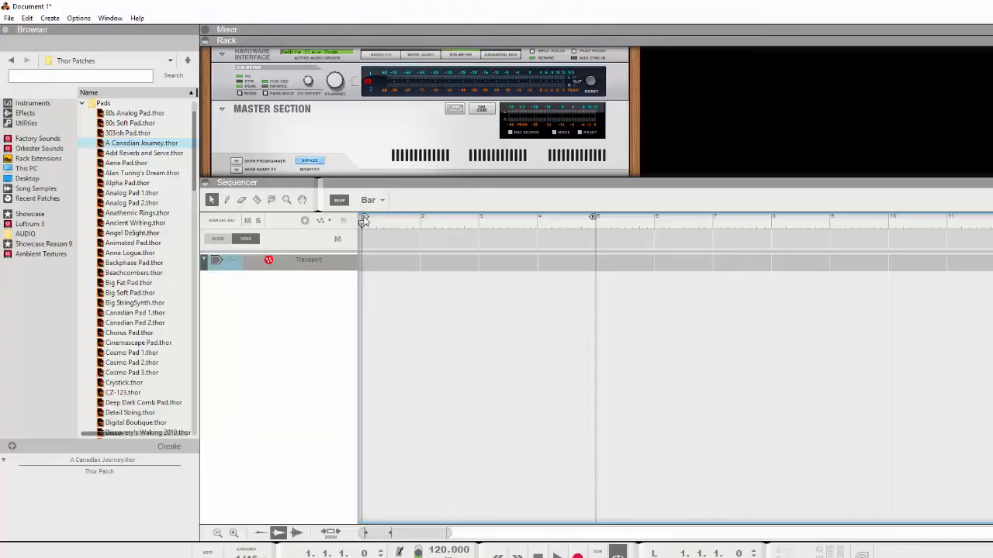
mouse_move(596, 186)
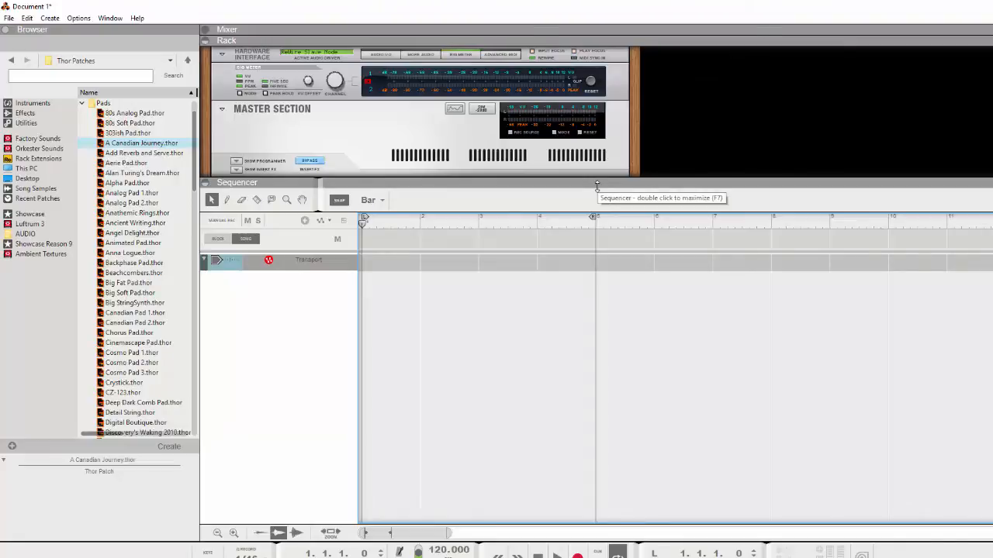
mouse_move(589, 186)
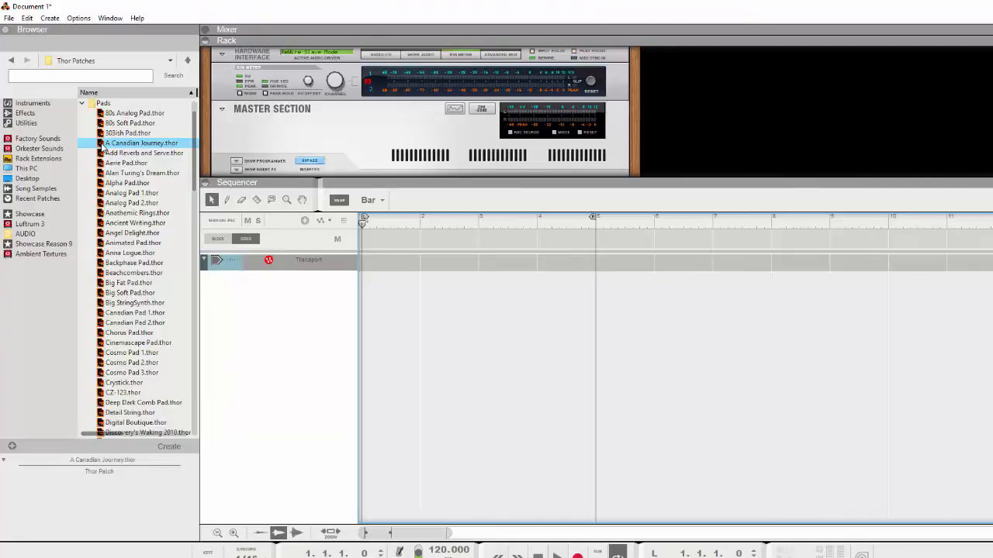
Drag A Canadian Journey.thor from the Thor Patches folder into the rack as a new Thor device.
left_click_drag(141, 143, 338, 319)
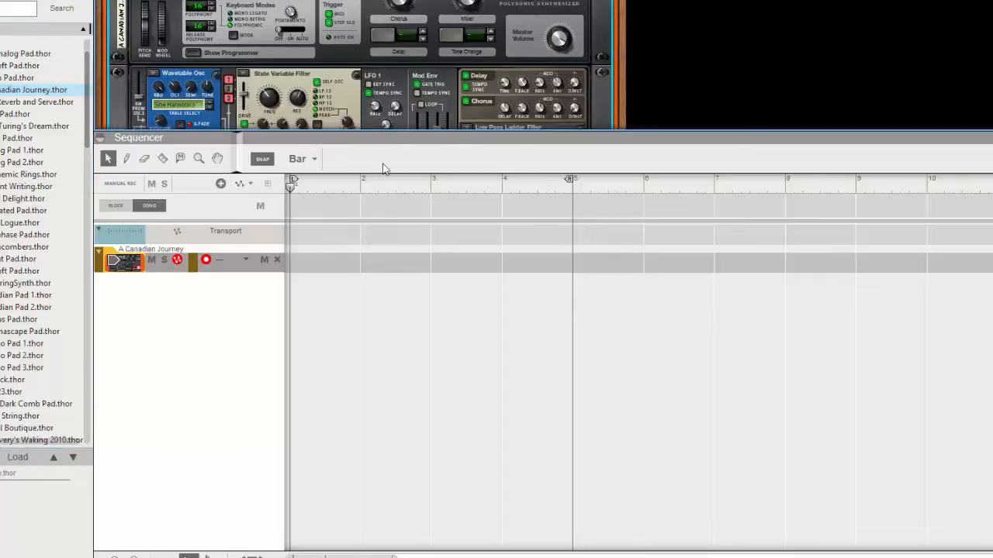
left_click_drag(448, 137, 448, 266)
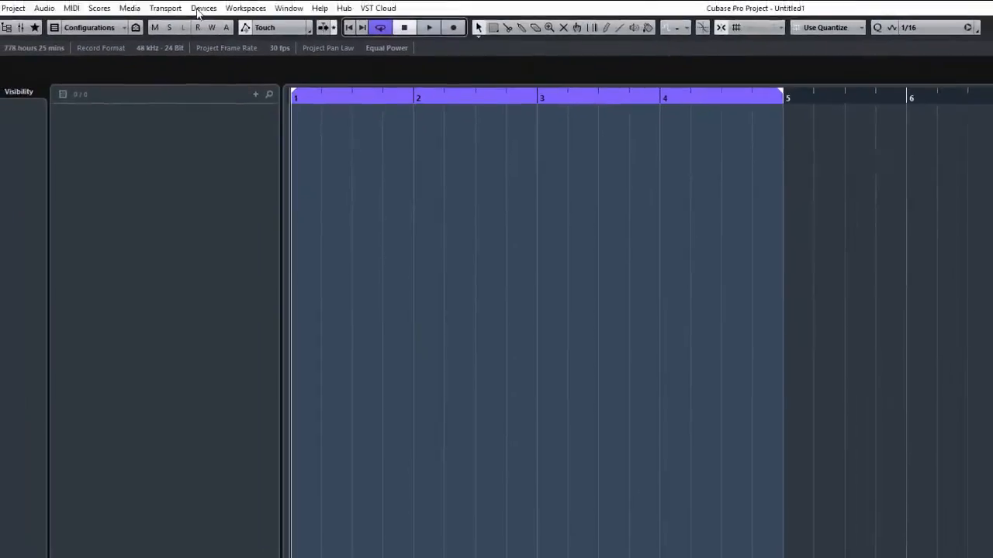
Enable Reason's Mix L and Mix R ReWire channels from Devices > Reason and close the panel.
left_click(205, 8)
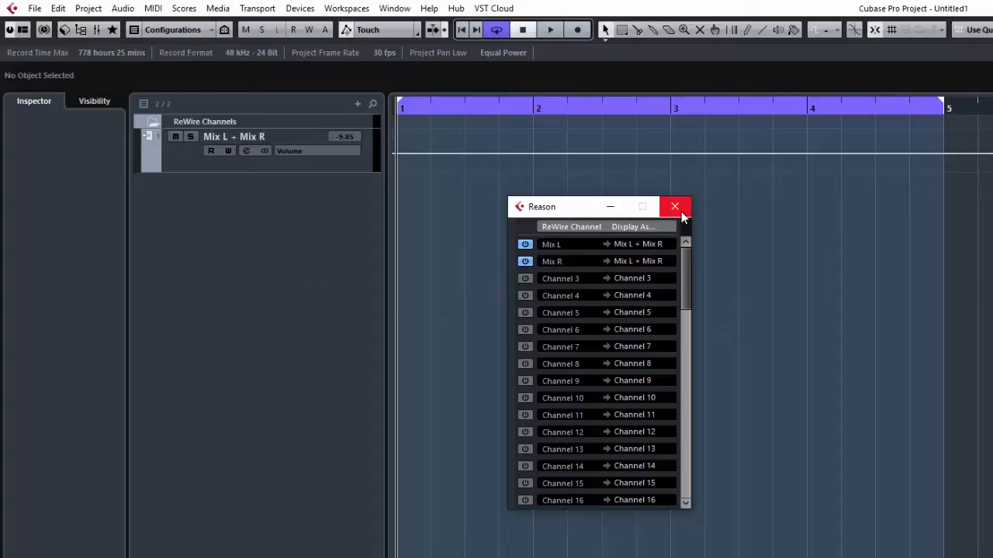
mouse_move(673, 207)
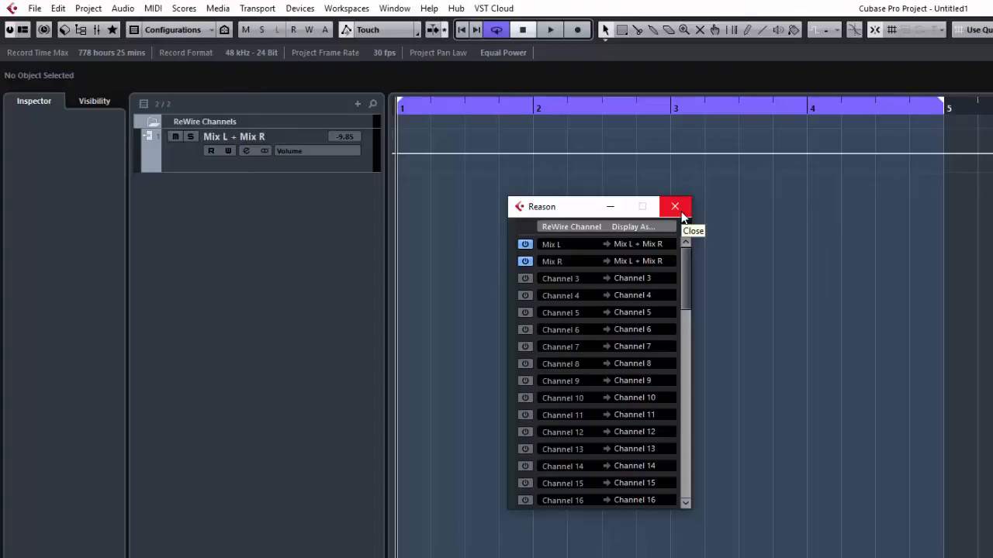
mouse_move(681, 216)
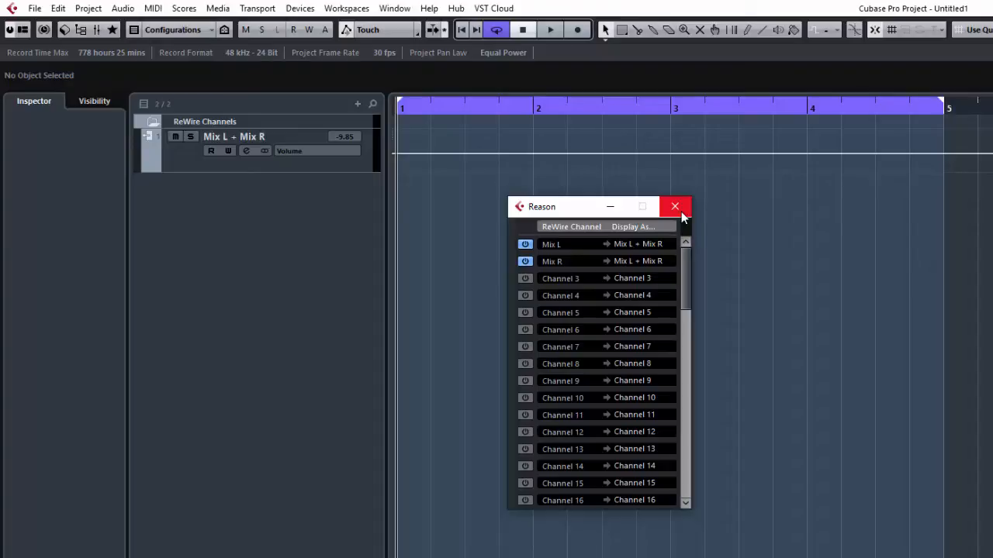
mouse_move(695, 292)
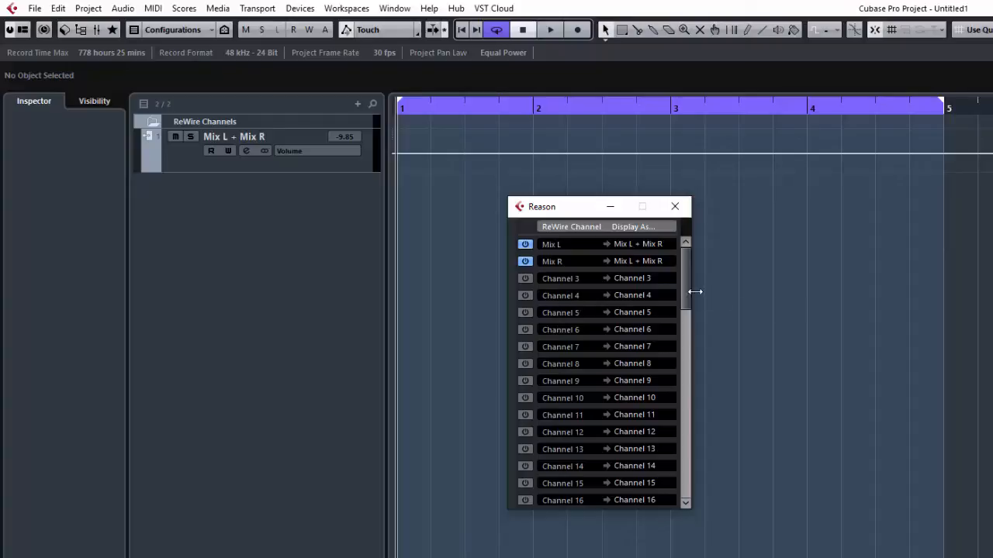
scroll("down", 3)
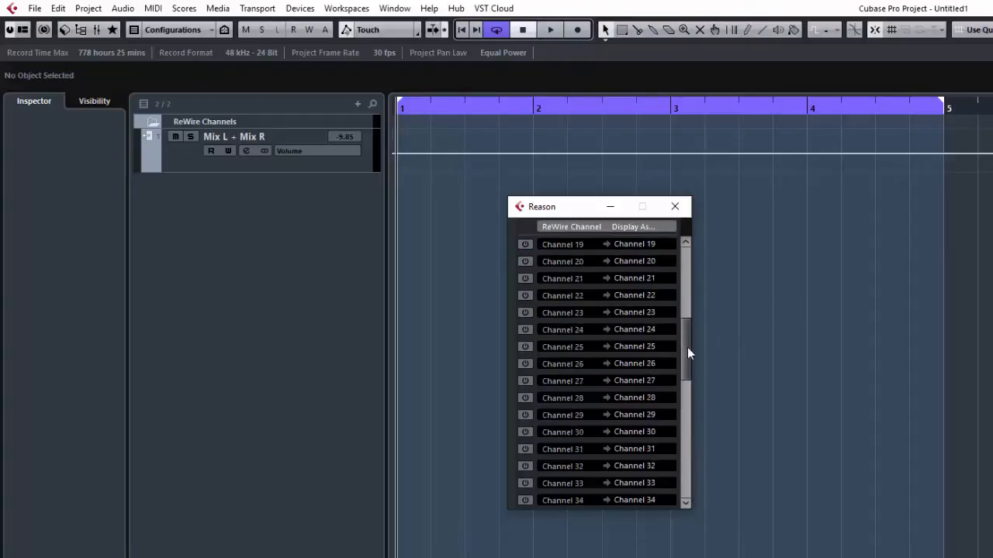
scroll("up", 3)
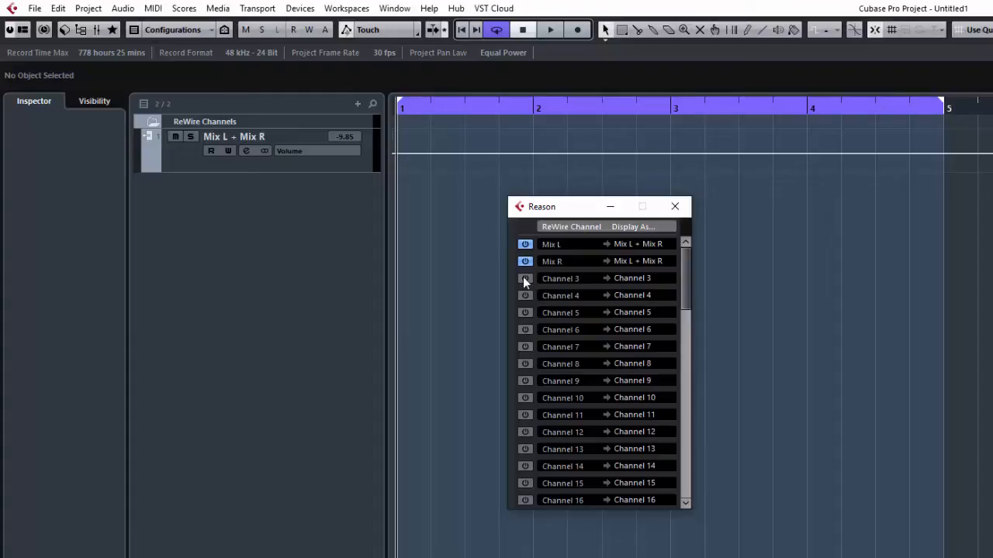
mouse_move(676, 211)
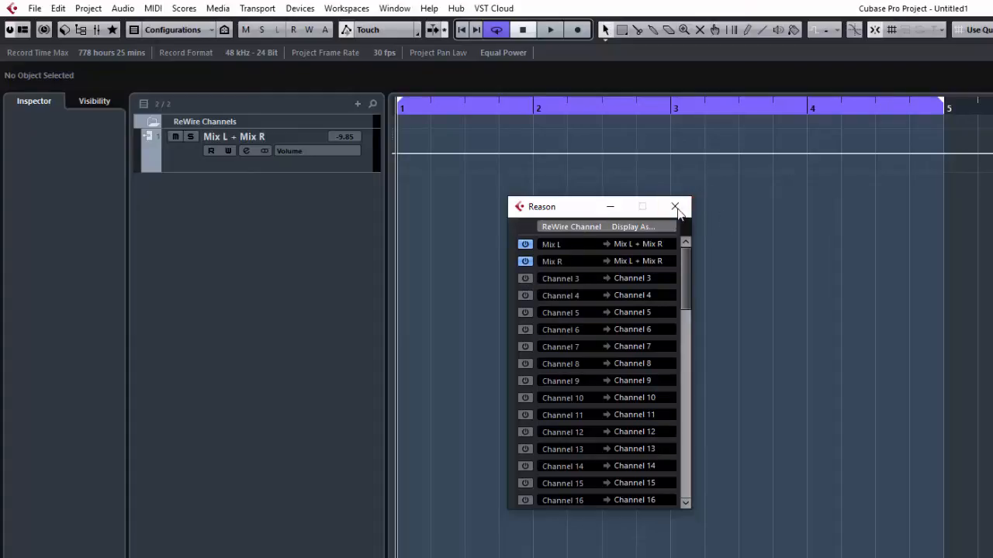
left_click(673, 208)
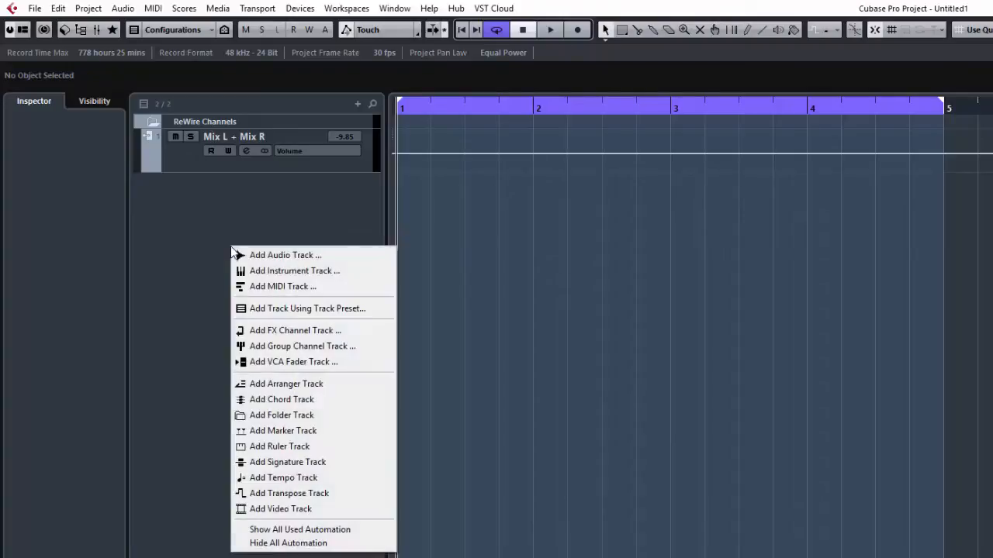
Add a single MIDI track and route its output to Reason A Canadian Journey.
left_click(282, 286)
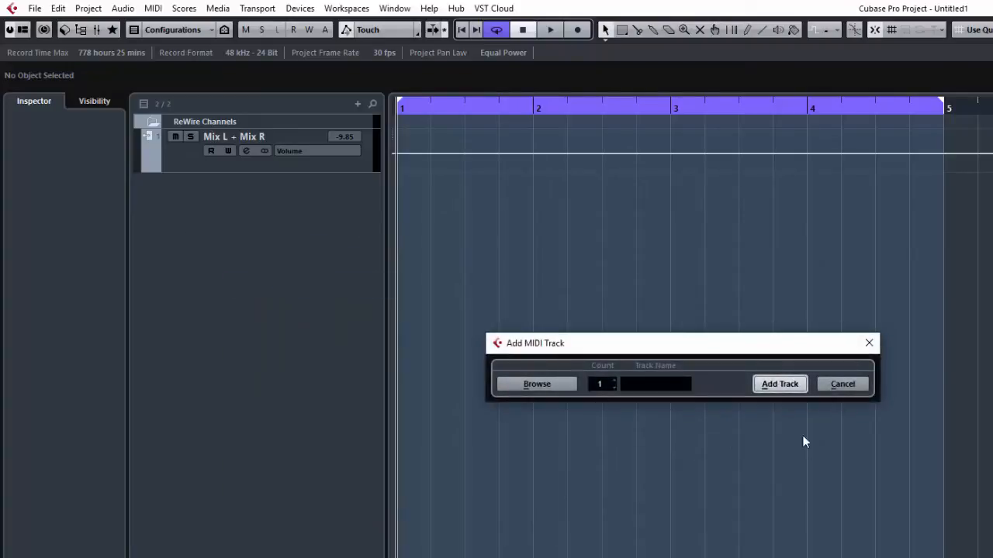
left_click(778, 385)
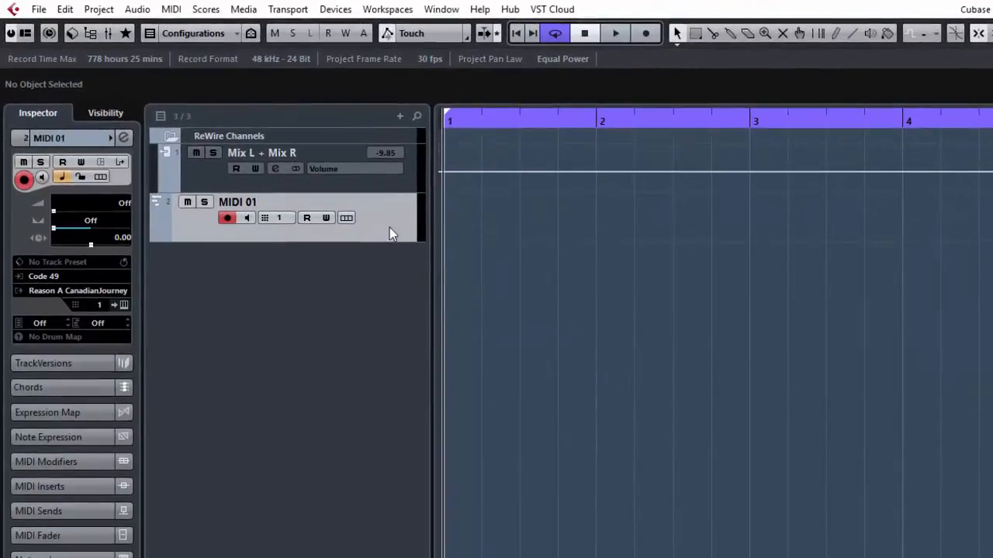
mouse_move(426, 214)
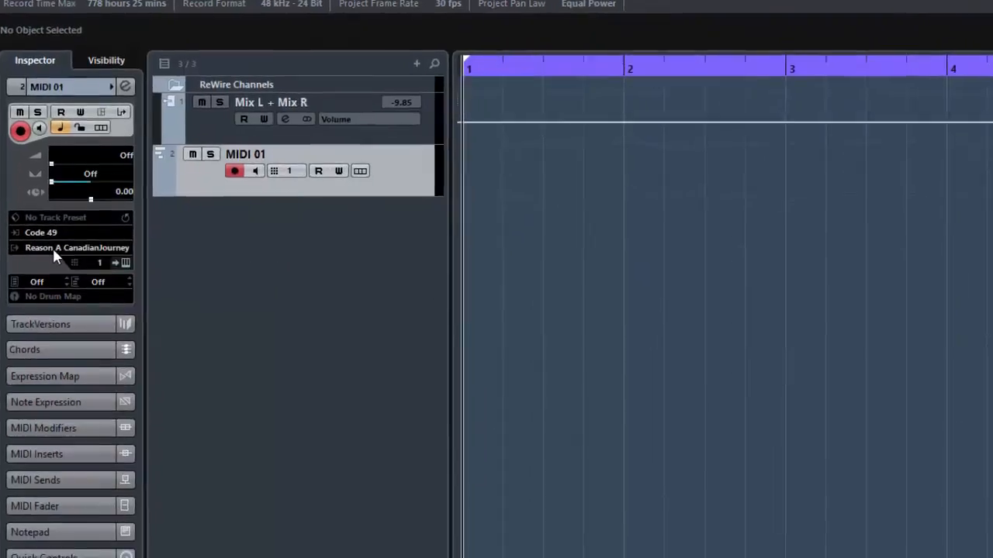
left_click(76, 248)
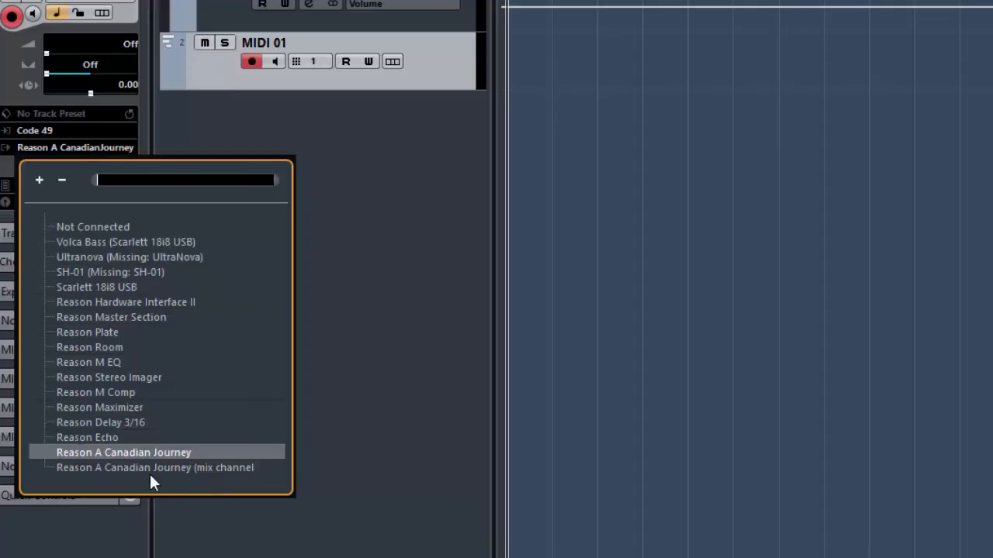
mouse_move(105, 478)
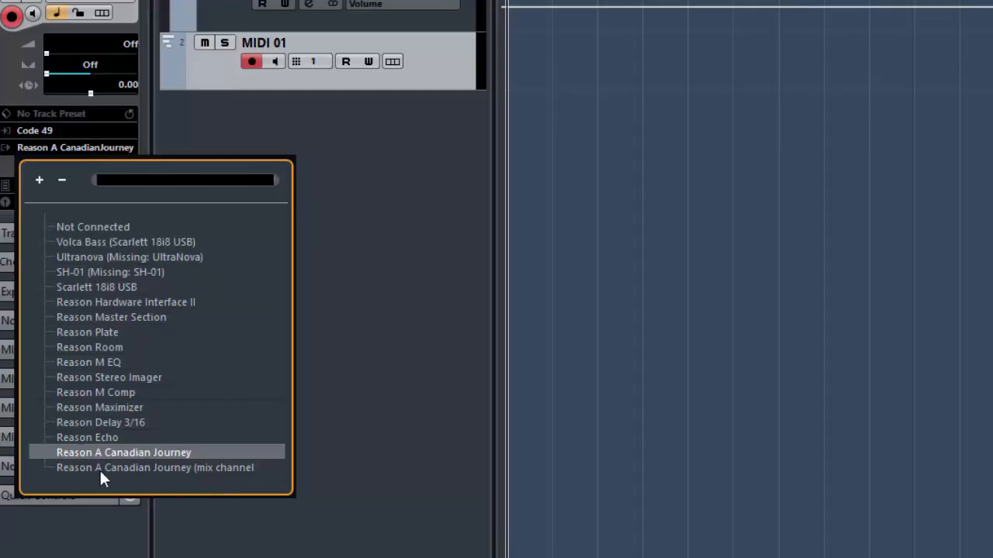
mouse_move(121, 457)
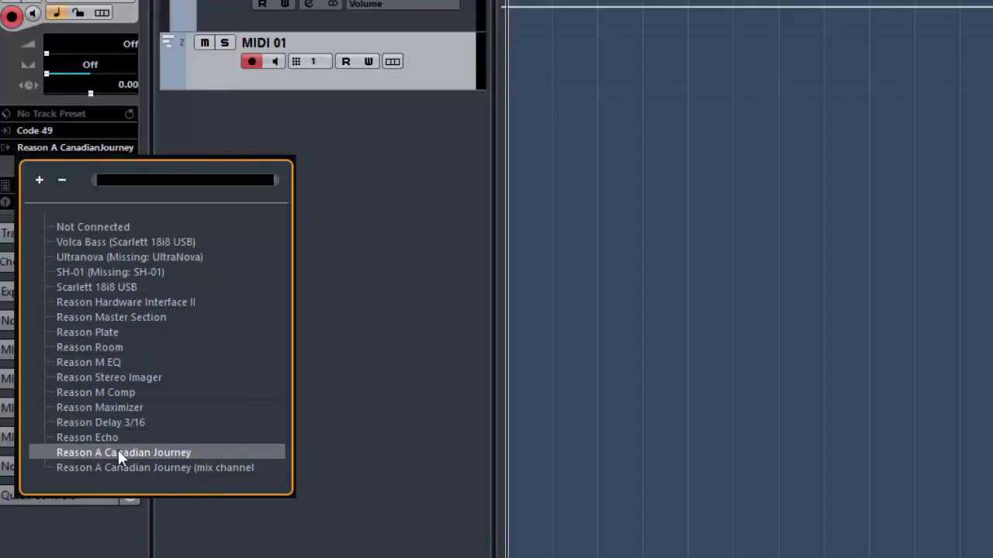
left_click(124, 453)
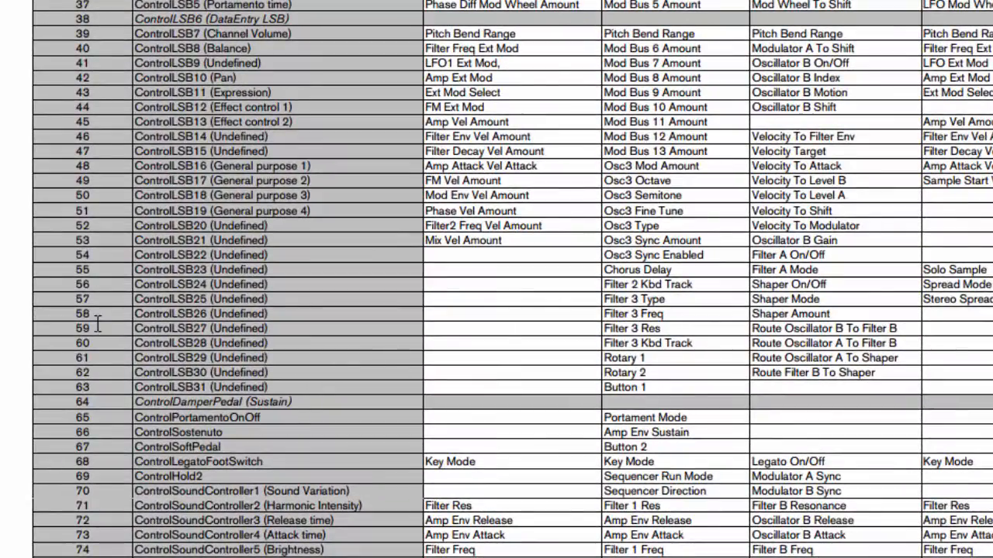
mouse_move(416, 318)
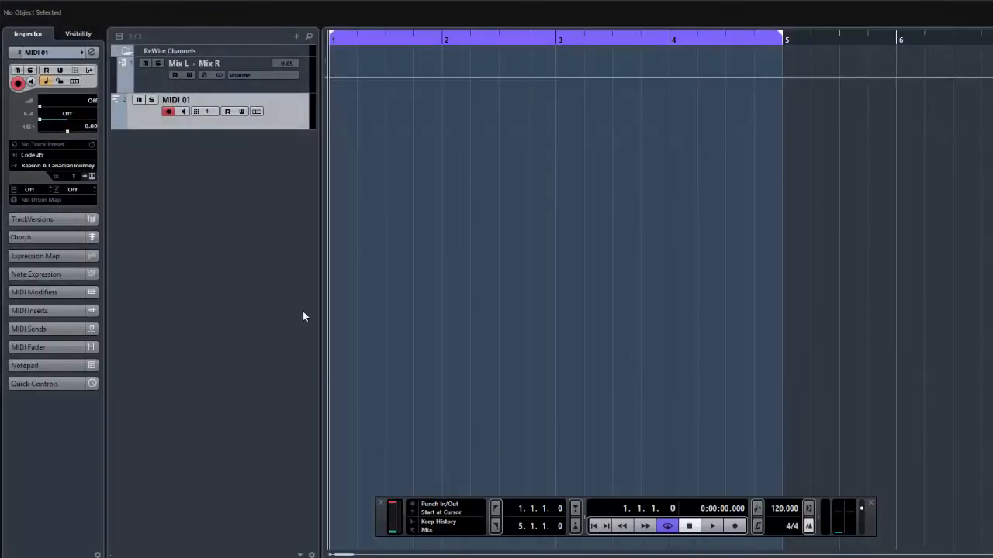
mouse_move(180, 124)
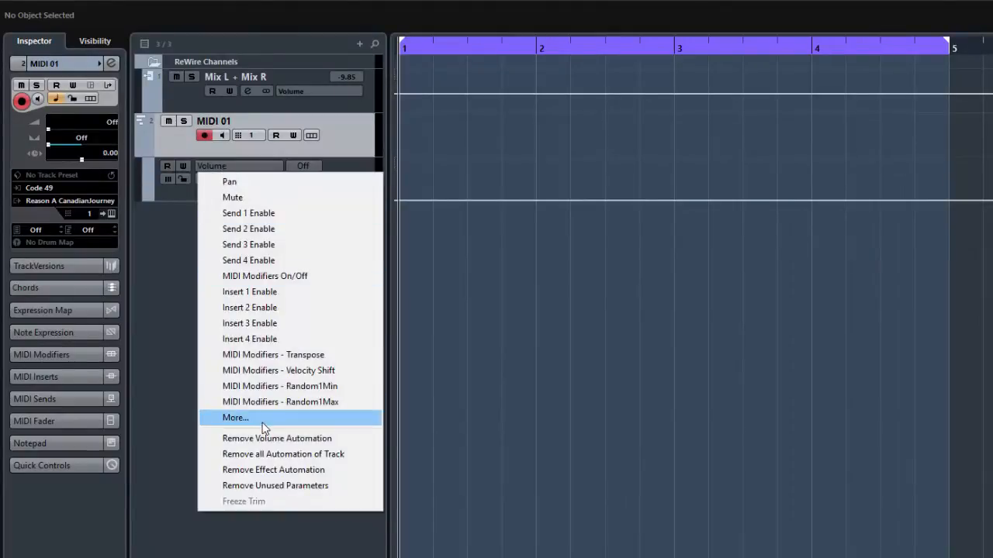
Choose CC 58 (Control 58) from All CC as the MIDI 01 automation lane parameter and confirm.
left_click(236, 417)
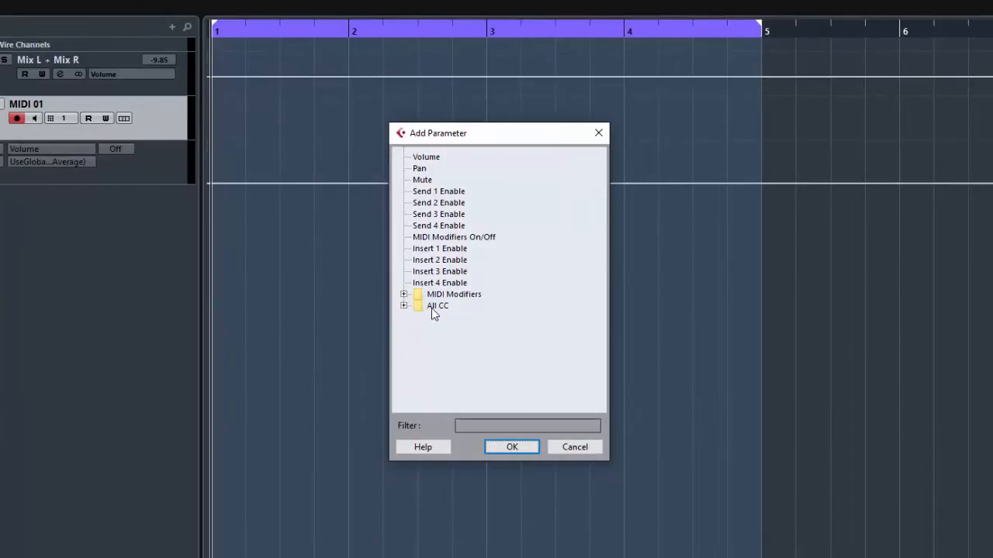
left_click(404, 304)
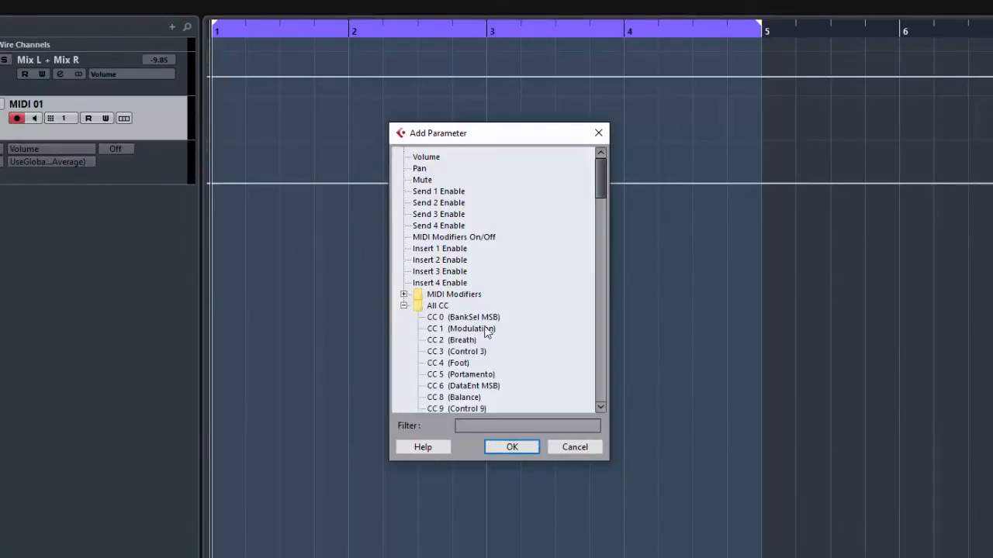
scroll("down", 3)
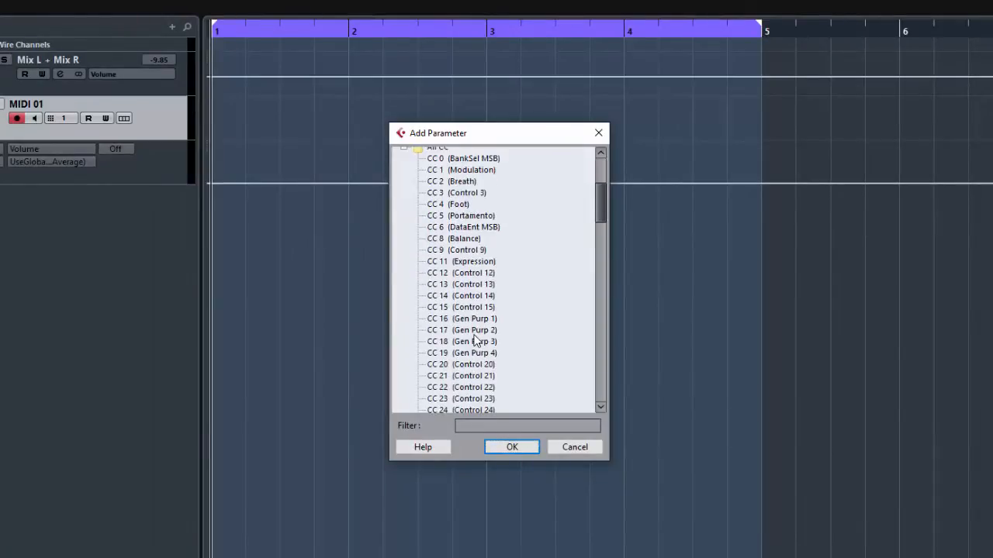
scroll("down", 3)
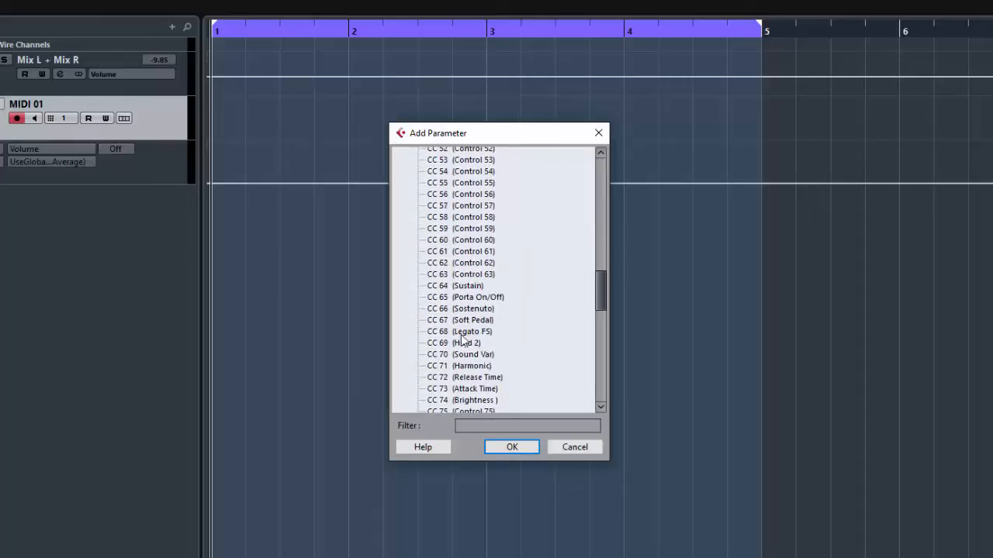
mouse_move(456, 226)
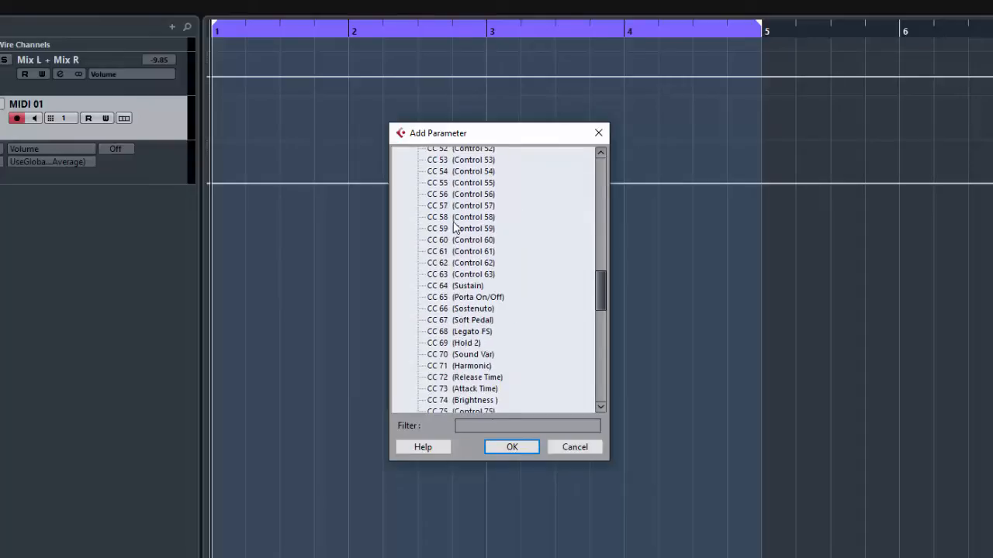
left_click(459, 217)
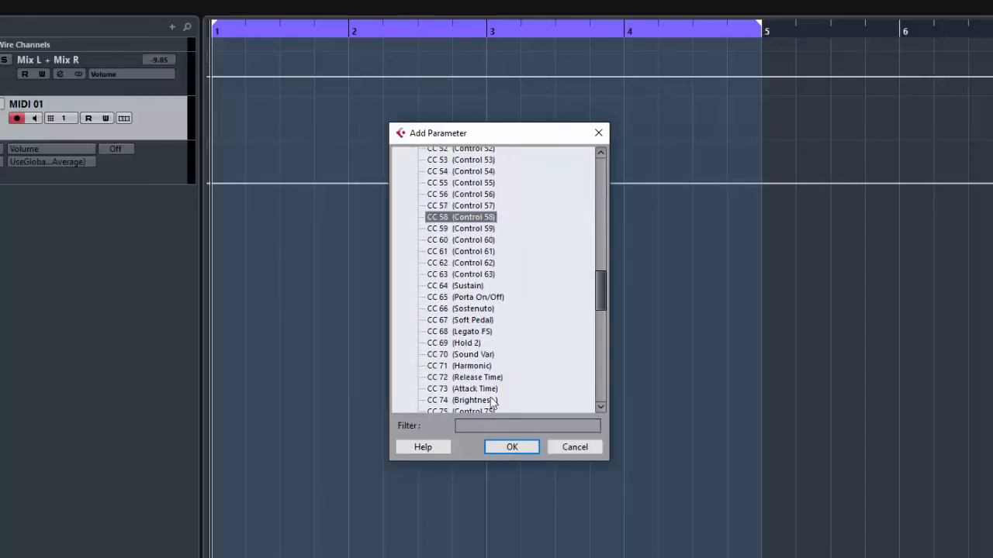
left_click(512, 446)
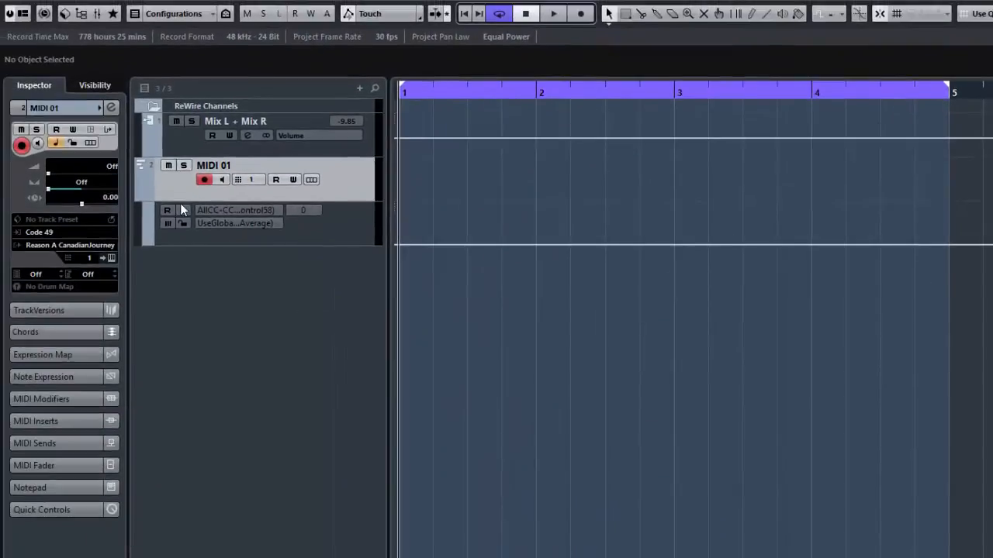
Turn on Read (R) for the CC 58 automation lane on the MIDI 01 track.
left_click(168, 211)
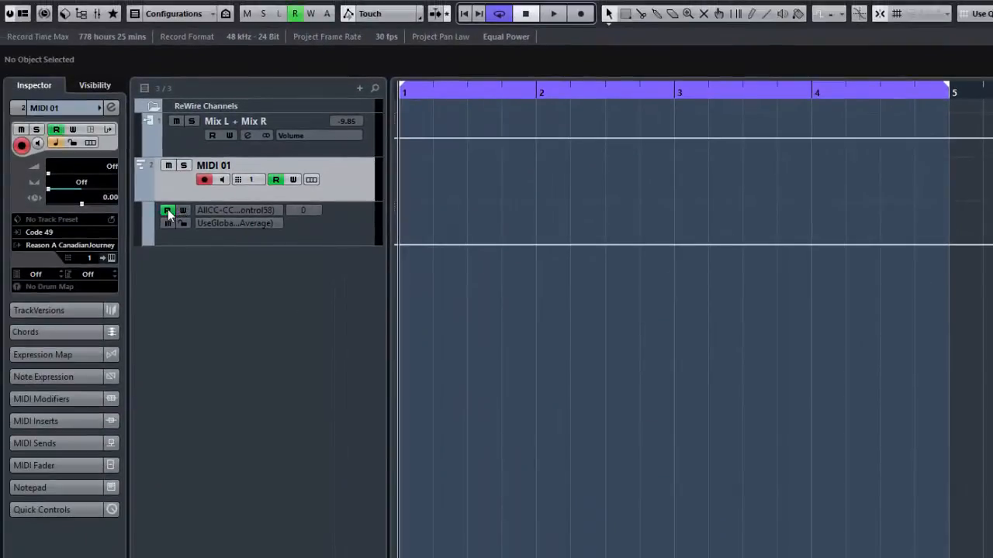
left_click(167, 211)
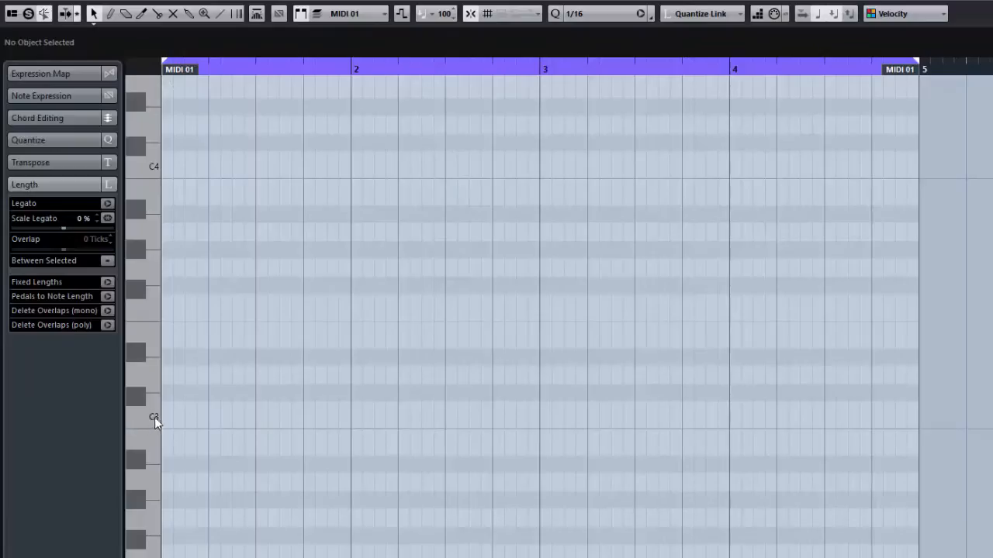
Draw sustained C3, E3 and G3 notes from bar 1 across the part to form a C chord.
left_click(167, 411)
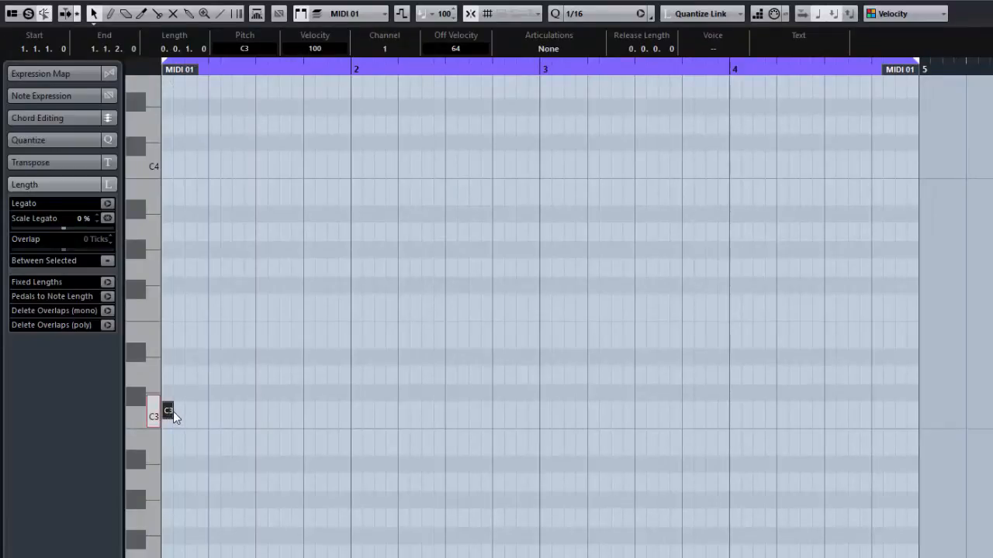
left_click_drag(168, 409, 620, 410)
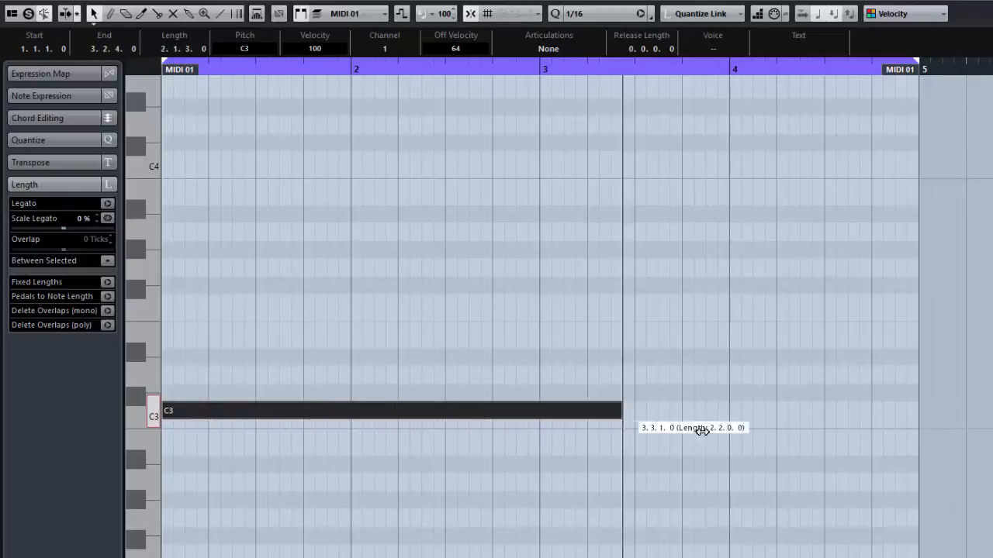
left_click_drag(620, 410, 918, 410)
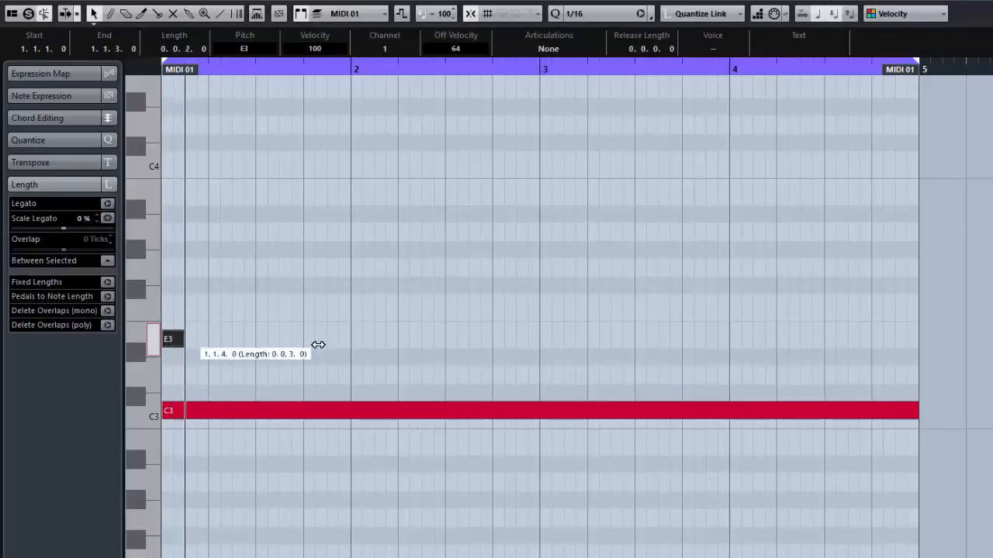
left_click_drag(185, 338, 763, 338)
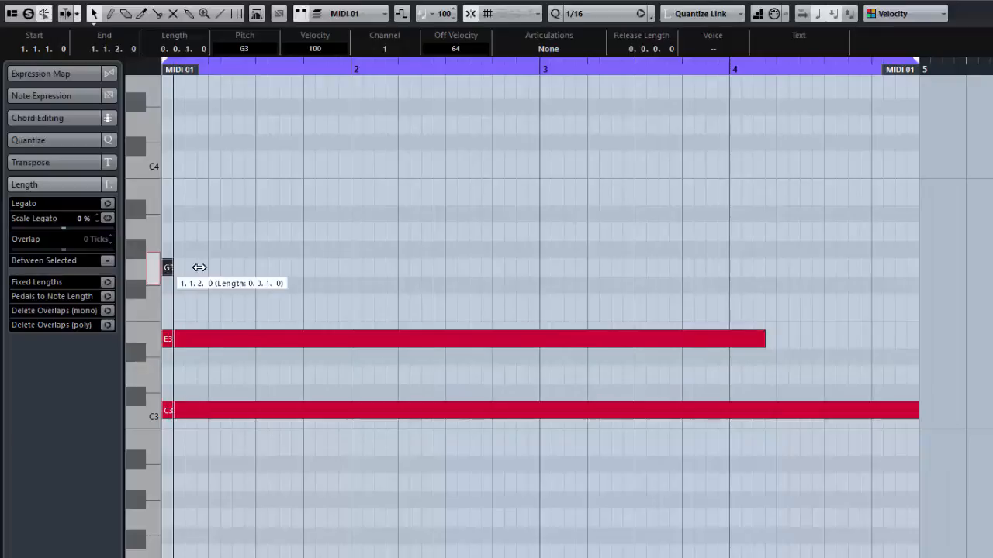
left_click_drag(198, 267, 680, 266)
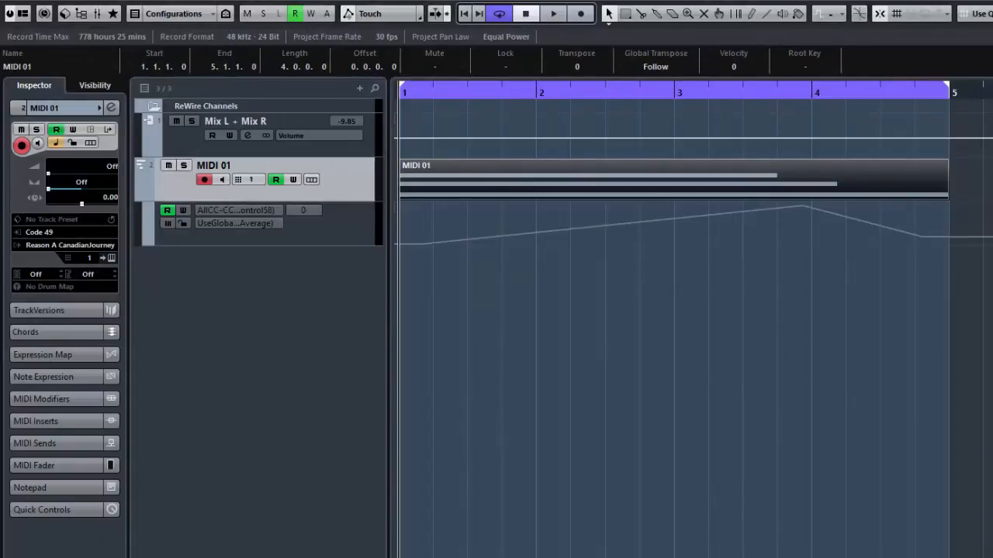
Play the project so the chord and CC 58 curve drive Thor, then stop playback.
left_click(552, 12)
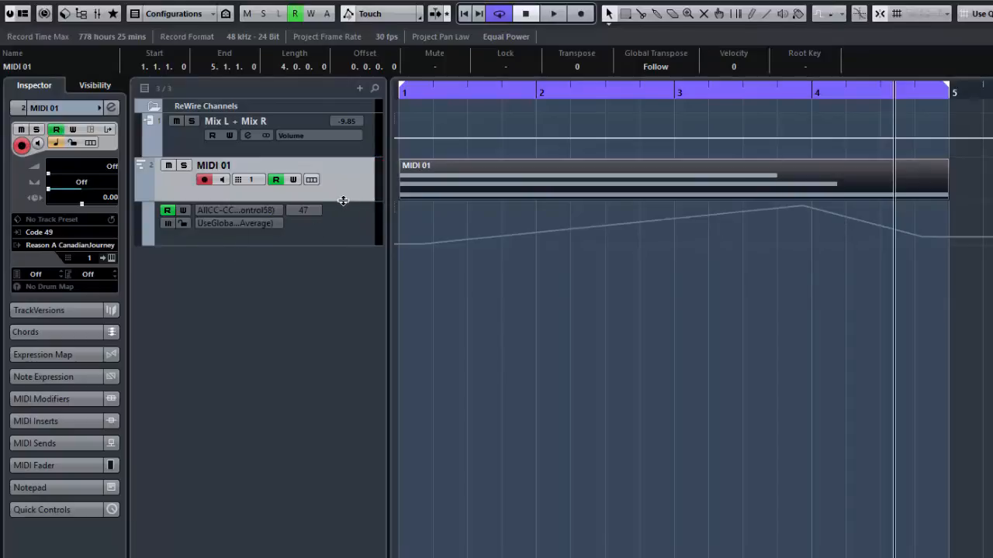
mouse_move(411, 261)
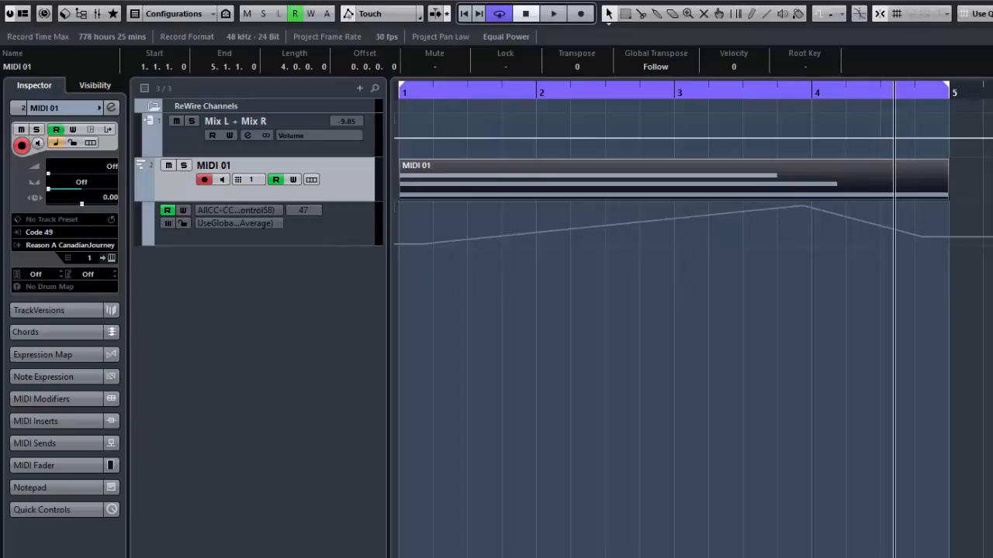
left_click(552, 12)
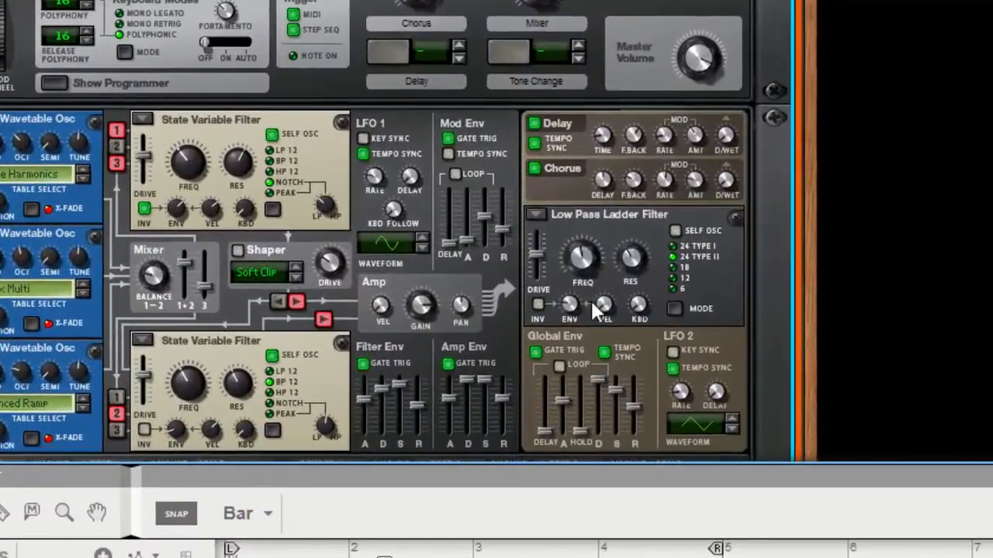
mouse_move(598, 314)
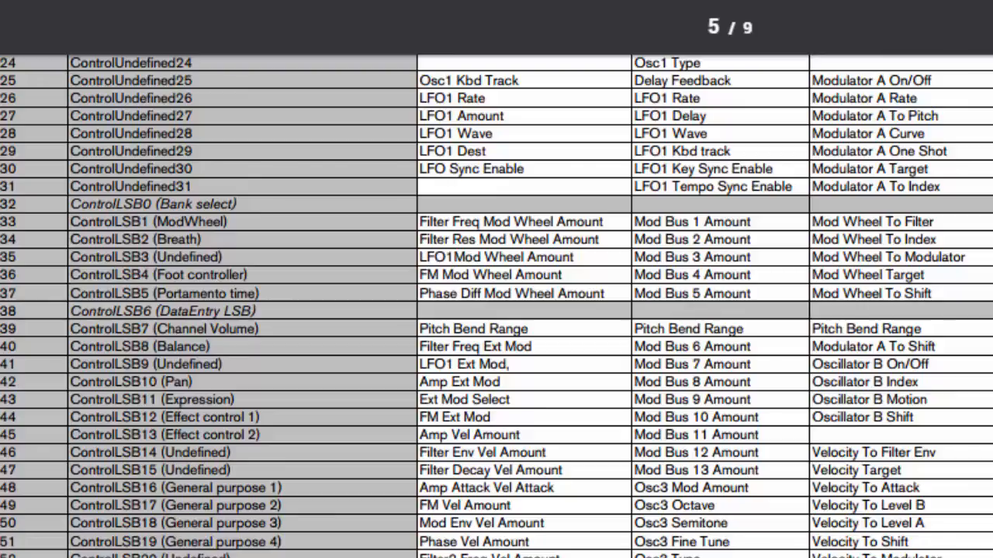
Scroll the MIDI implementation chart PDF to the page listing CC parameter assignments.
scroll("up", 3)
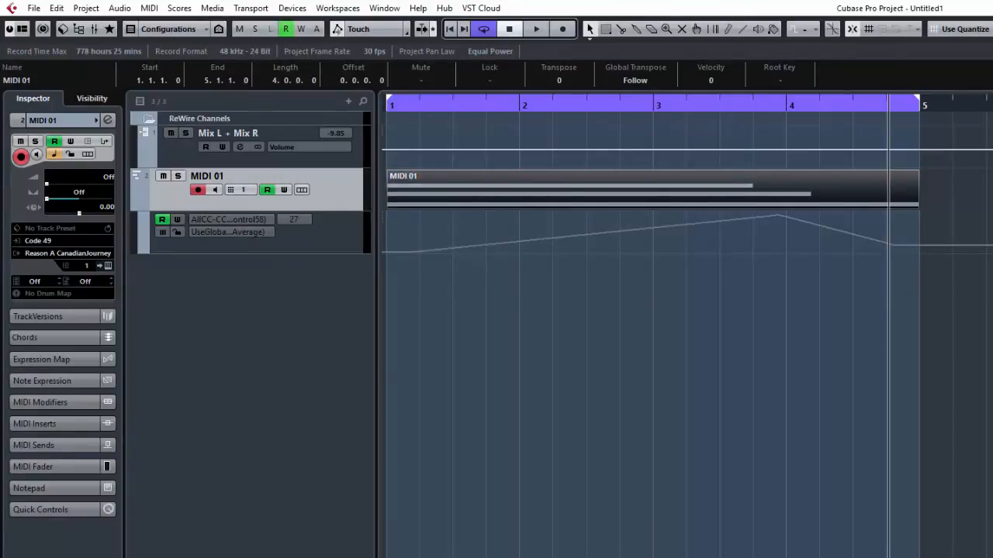
mouse_move(391, 325)
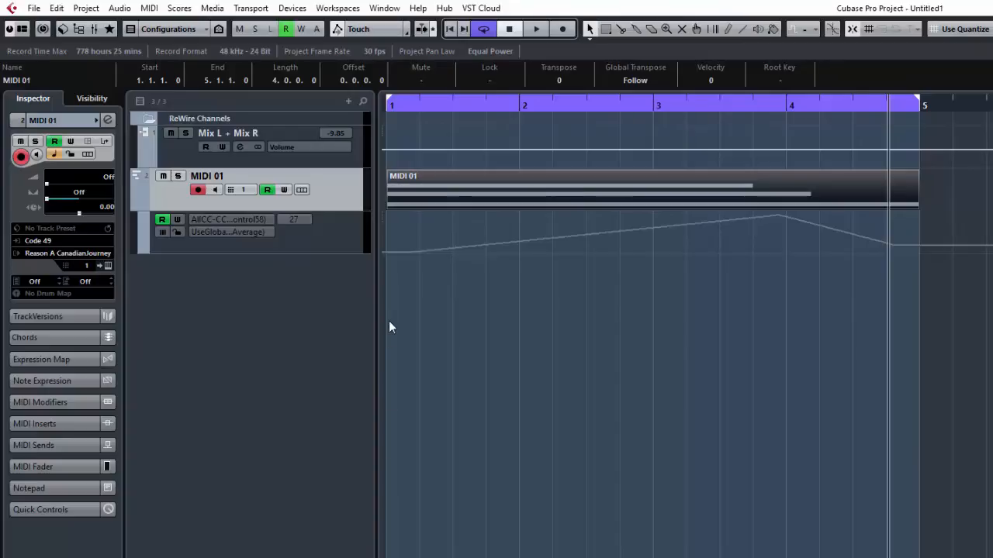
mouse_move(471, 292)
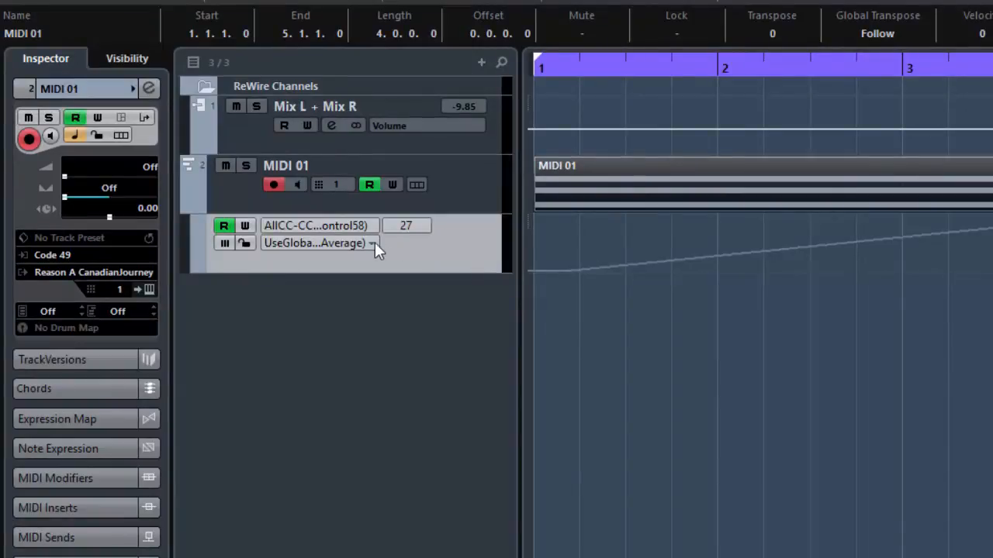
mouse_move(335, 233)
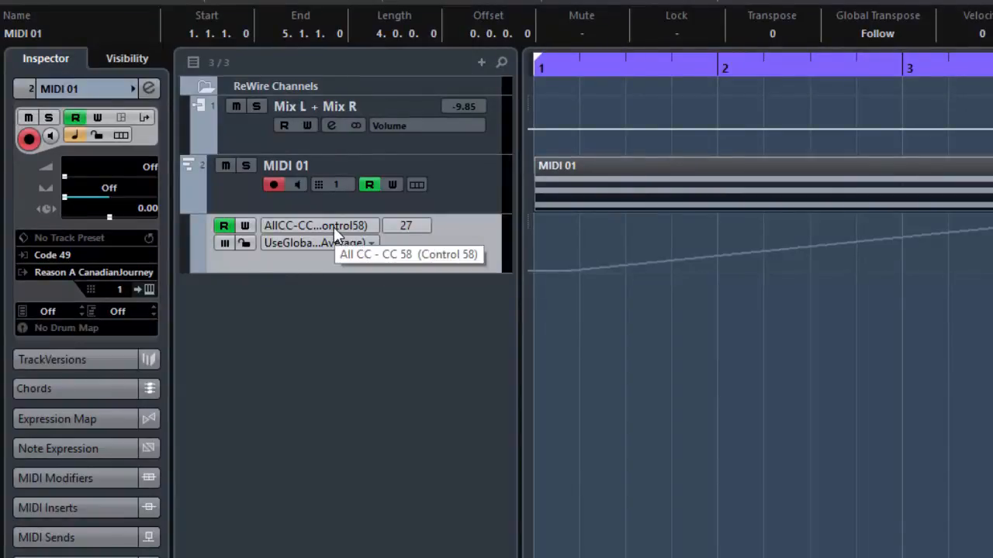
mouse_move(291, 232)
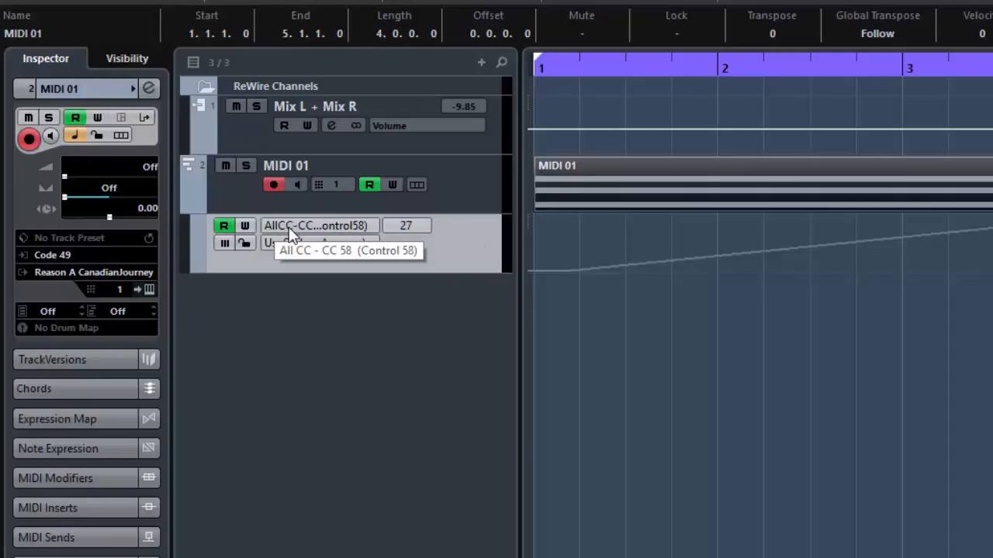
mouse_move(298, 236)
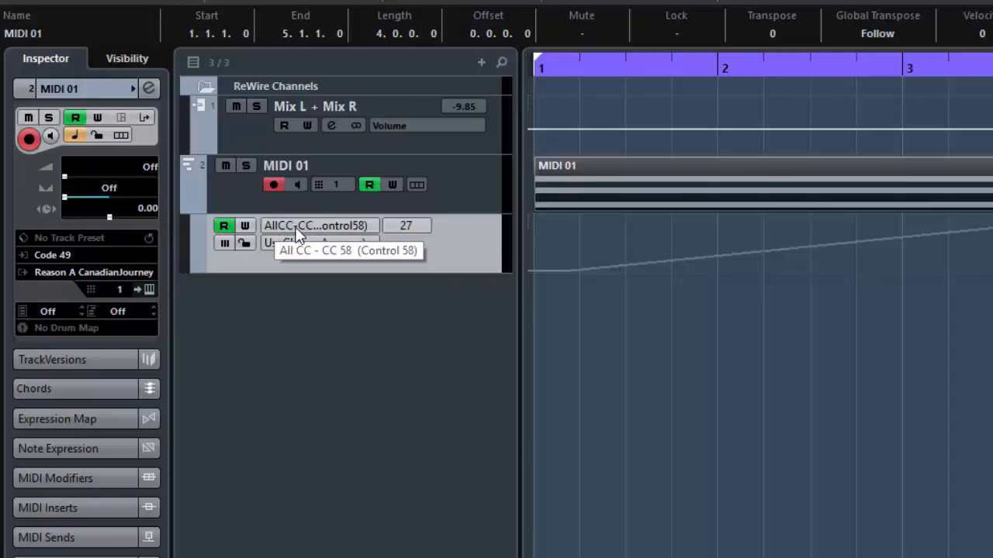
mouse_move(349, 233)
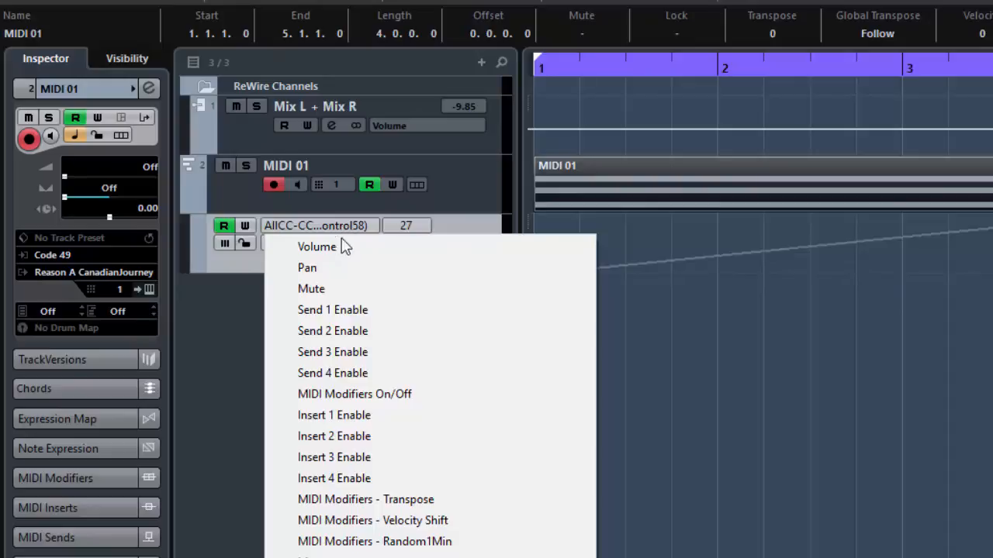
mouse_move(258, 354)
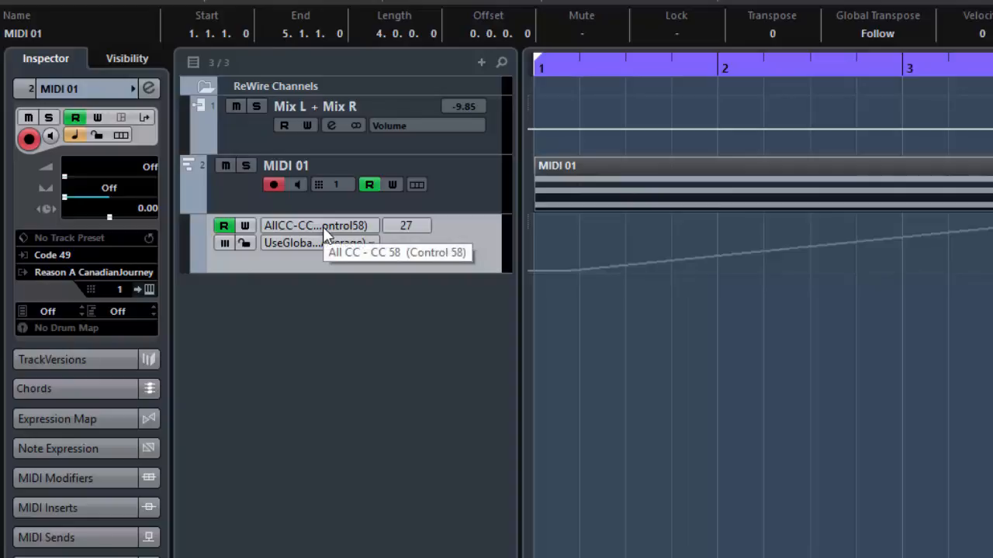
mouse_move(326, 400)
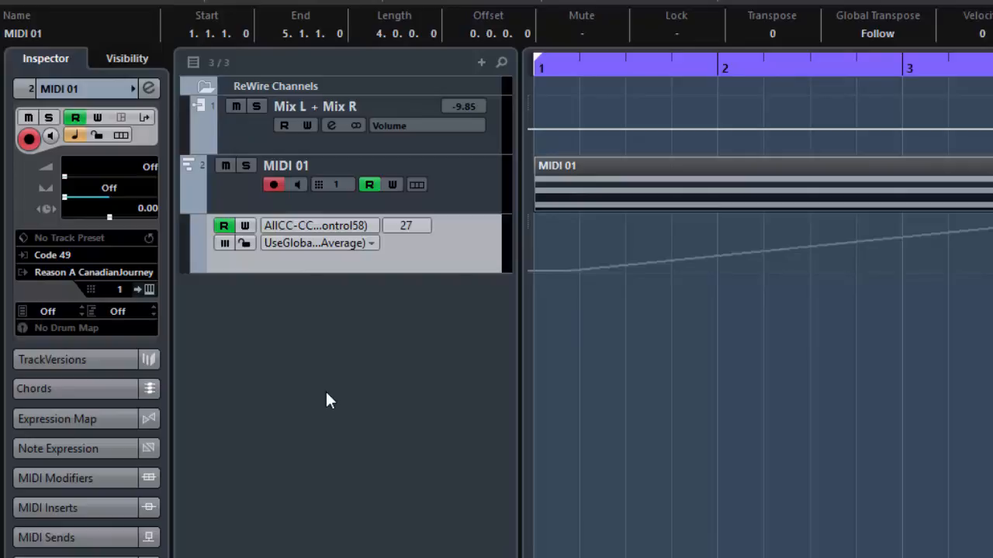
mouse_move(456, 365)
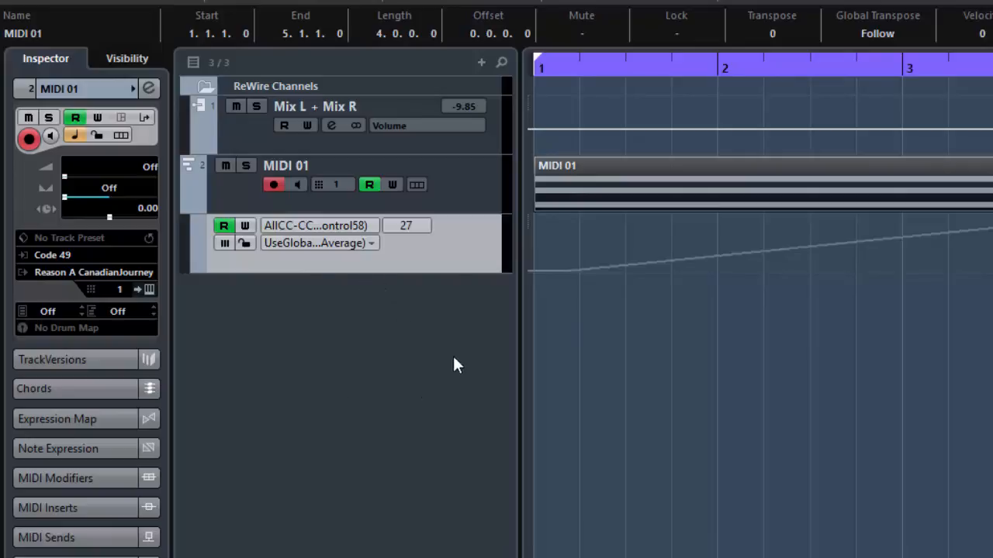
mouse_move(441, 328)
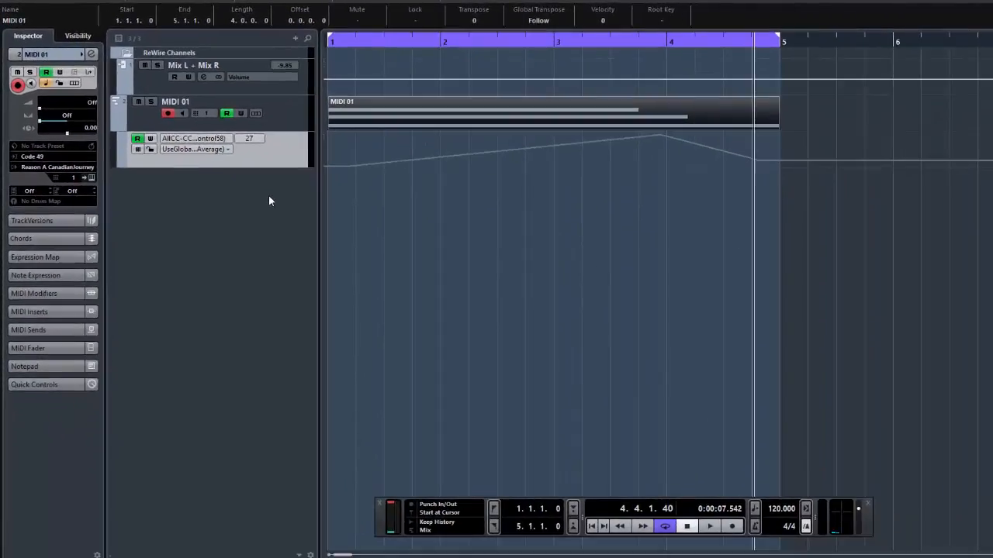
mouse_move(596, 333)
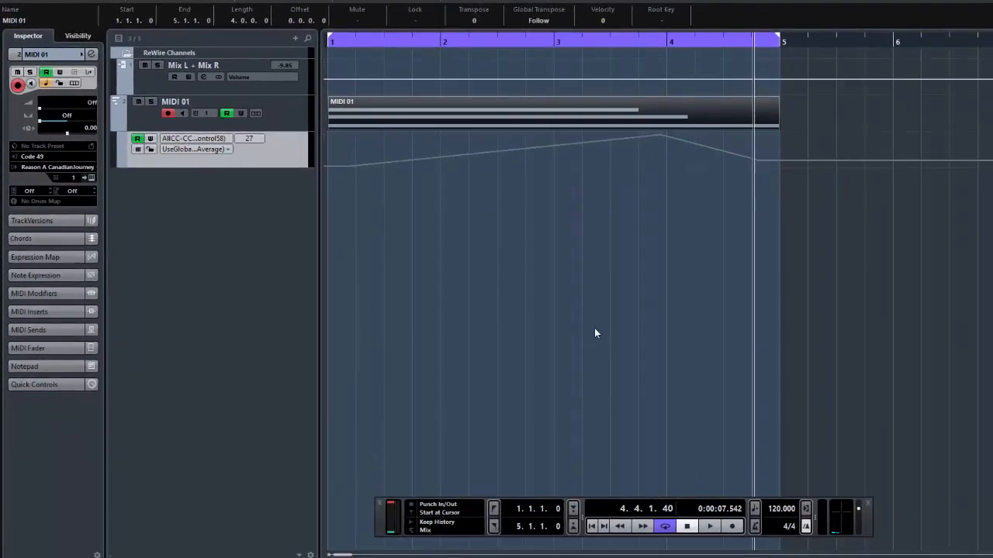